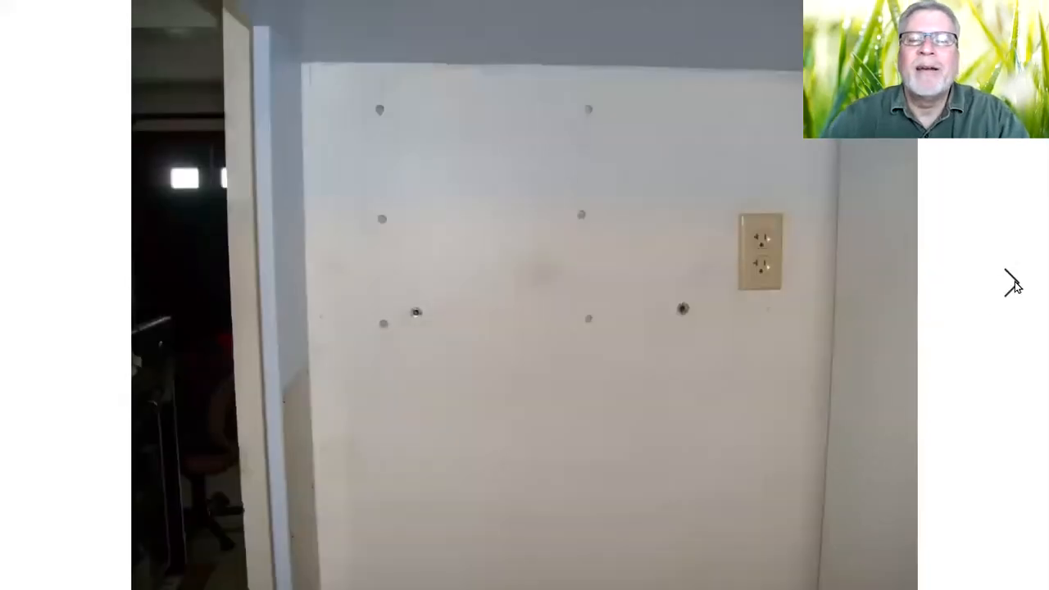
mouse_move(589, 113)
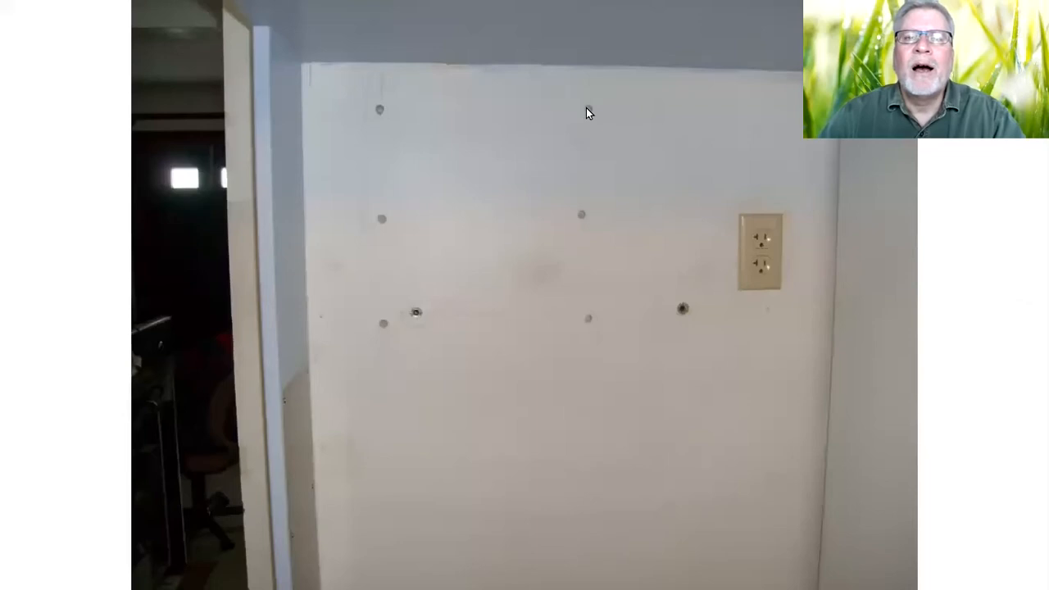
mouse_move(593, 129)
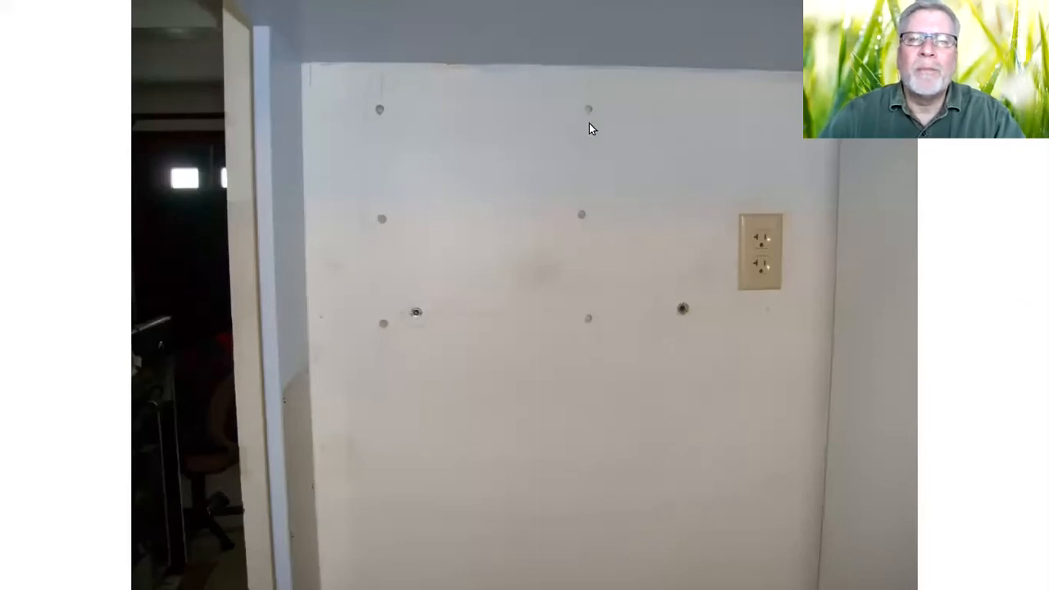
mouse_move(389, 361)
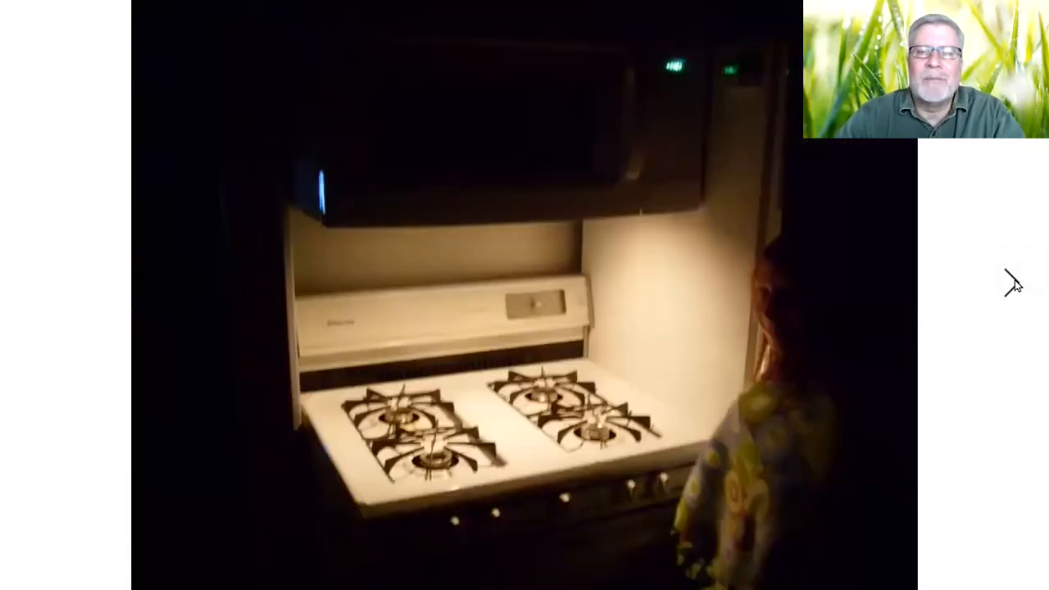
mouse_move(685, 407)
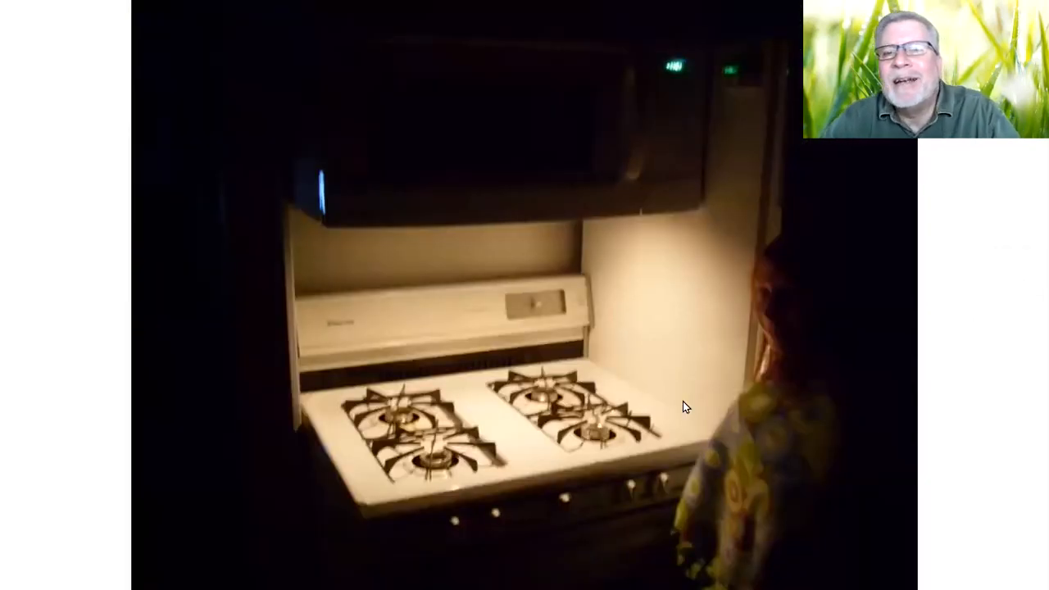
mouse_move(729, 272)
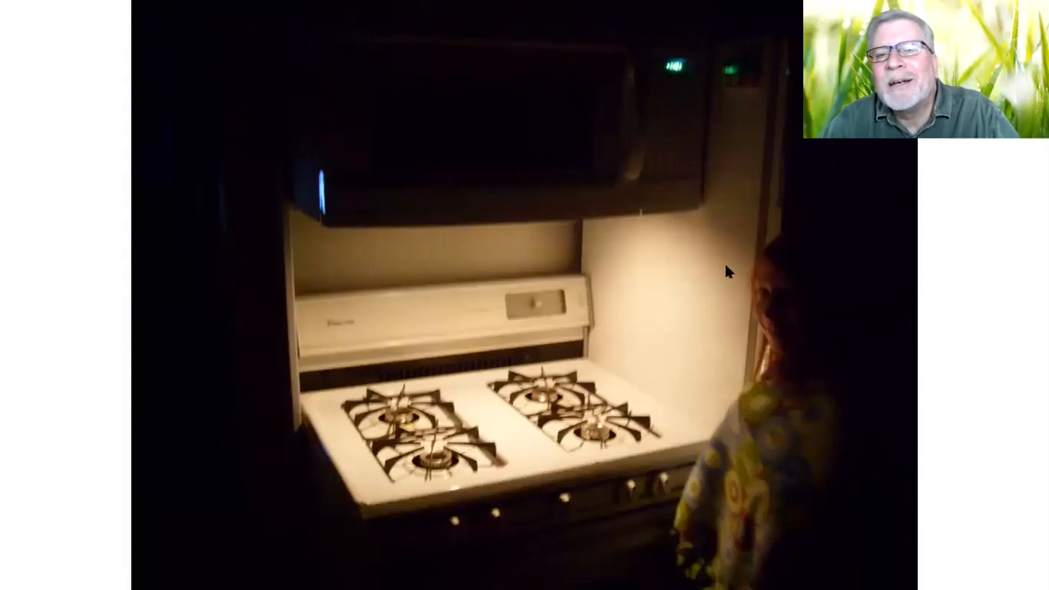